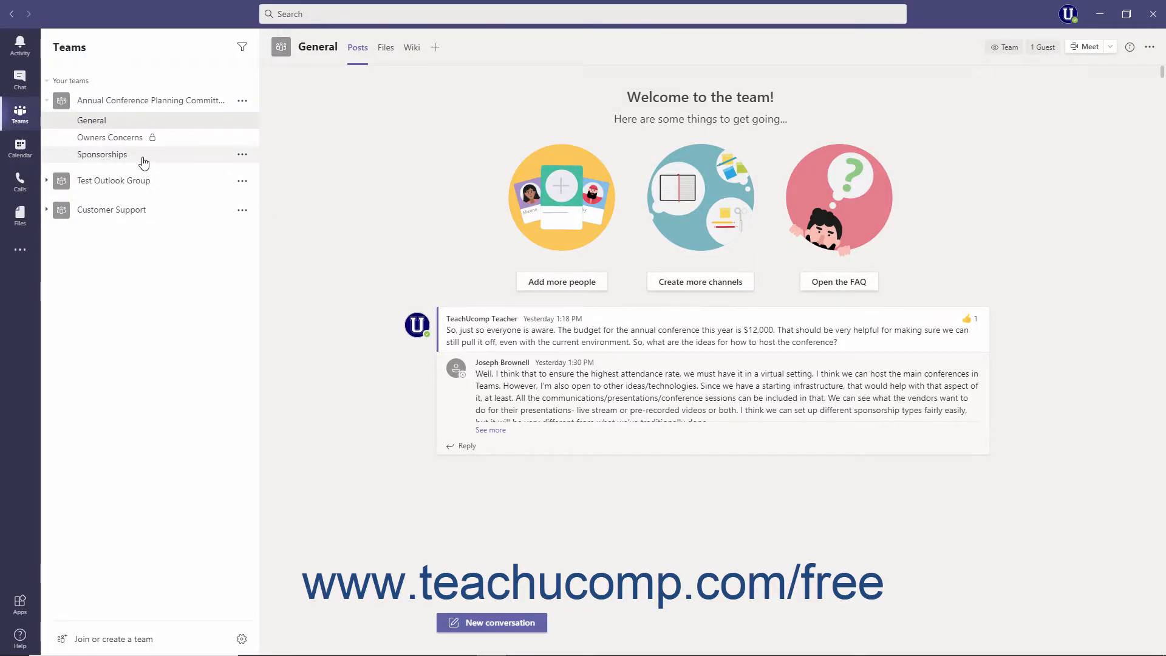
- Select Sponsorships under the Annual Conference Planning Committee team
click(103, 154)
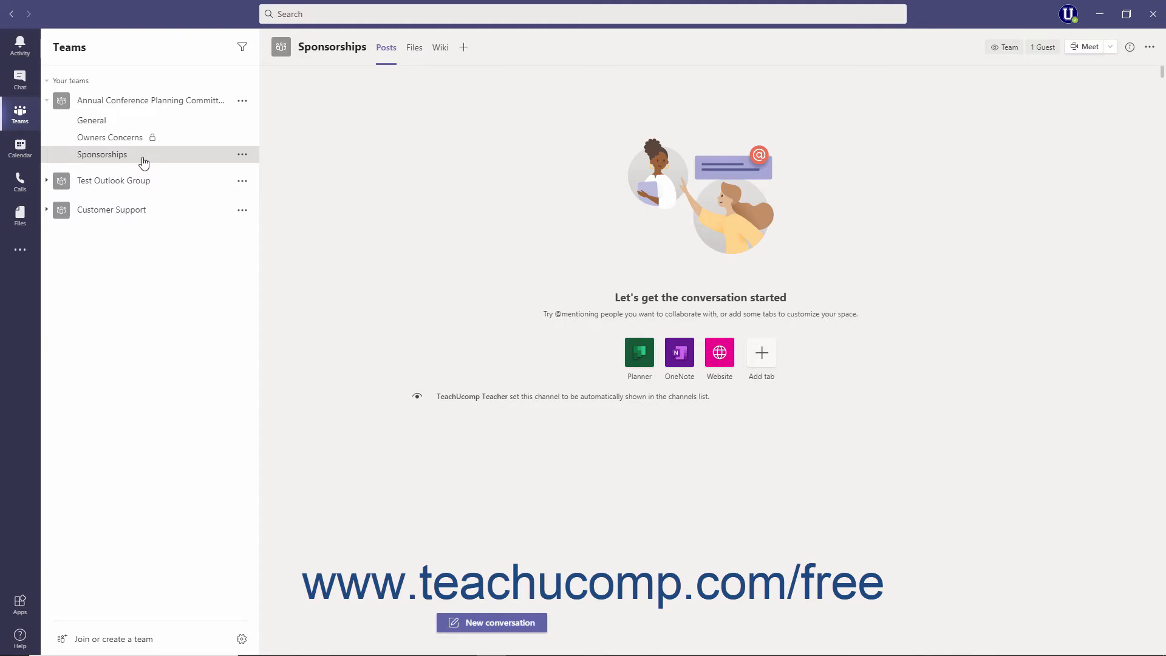
- Show the More options menu for the Sponsorships channel
click(20, 112)
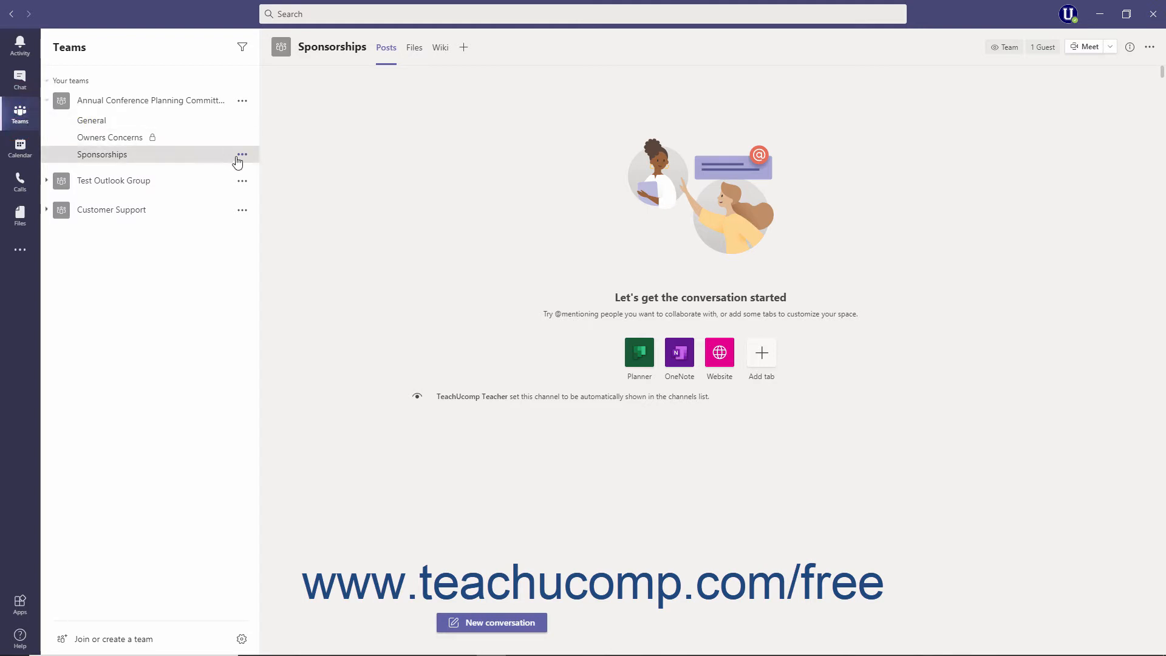
mouse_move(242, 155)
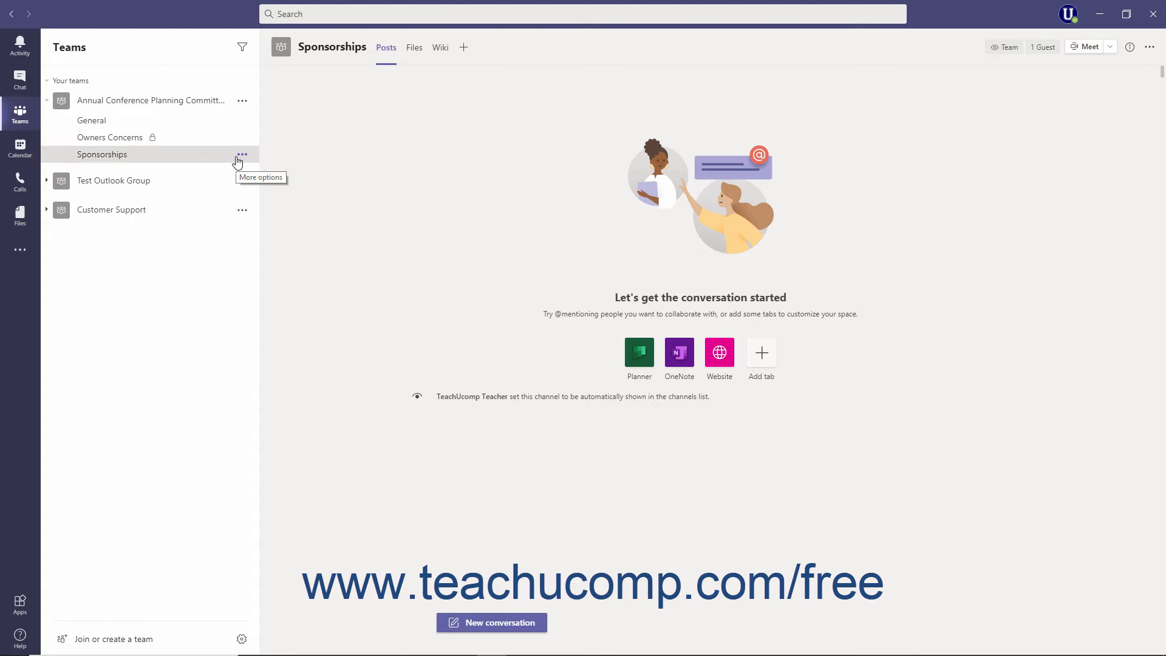
click(242, 154)
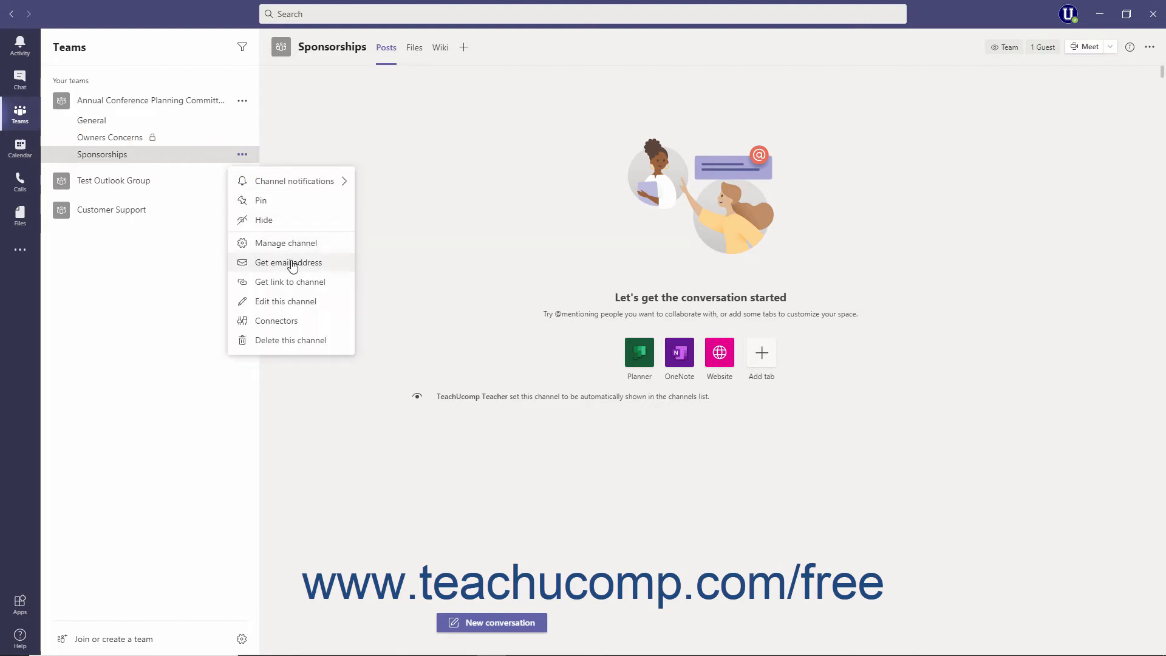
- Copy the Sponsorships channel email address from Get email address and close the dialog
click(289, 262)
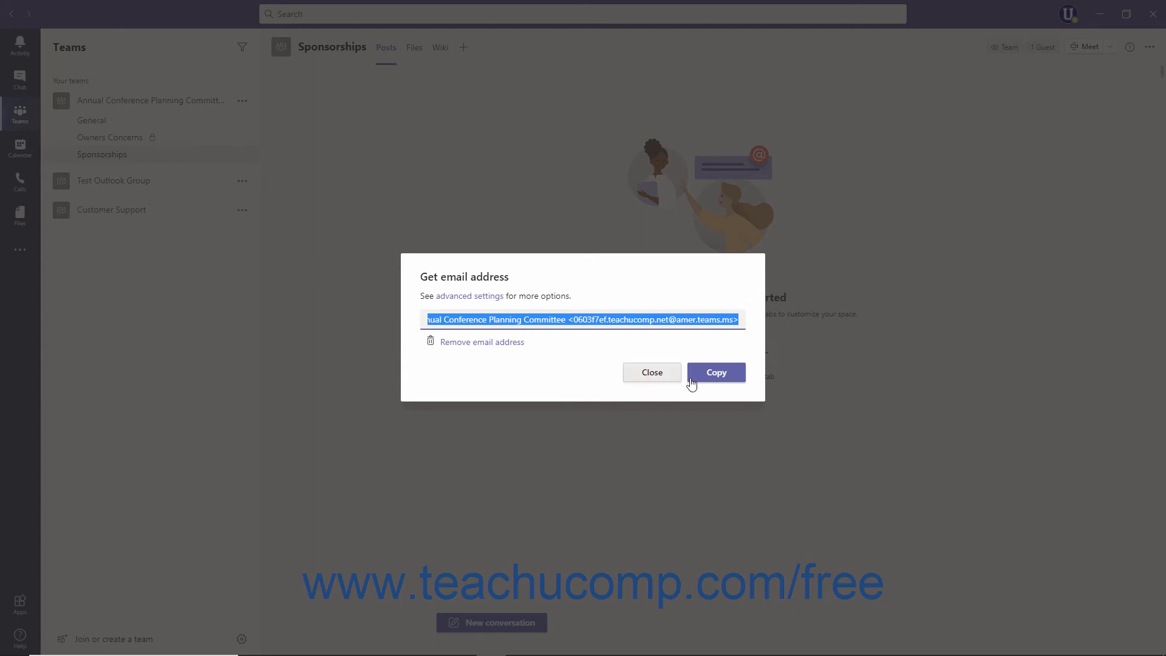
click(716, 371)
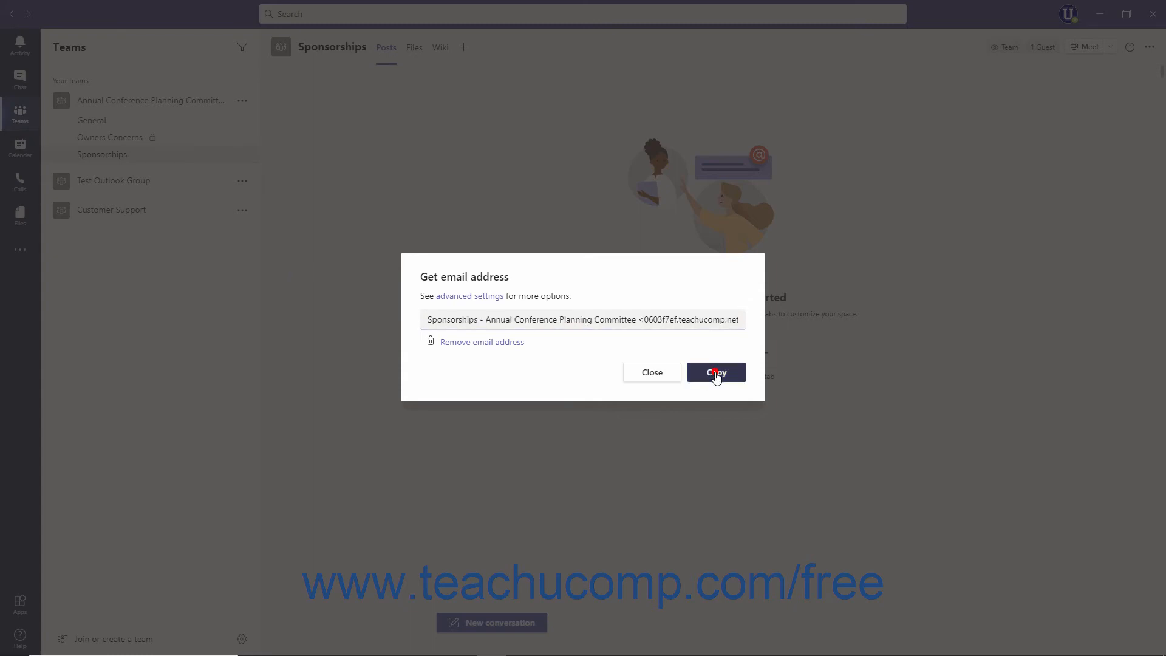
click(716, 372)
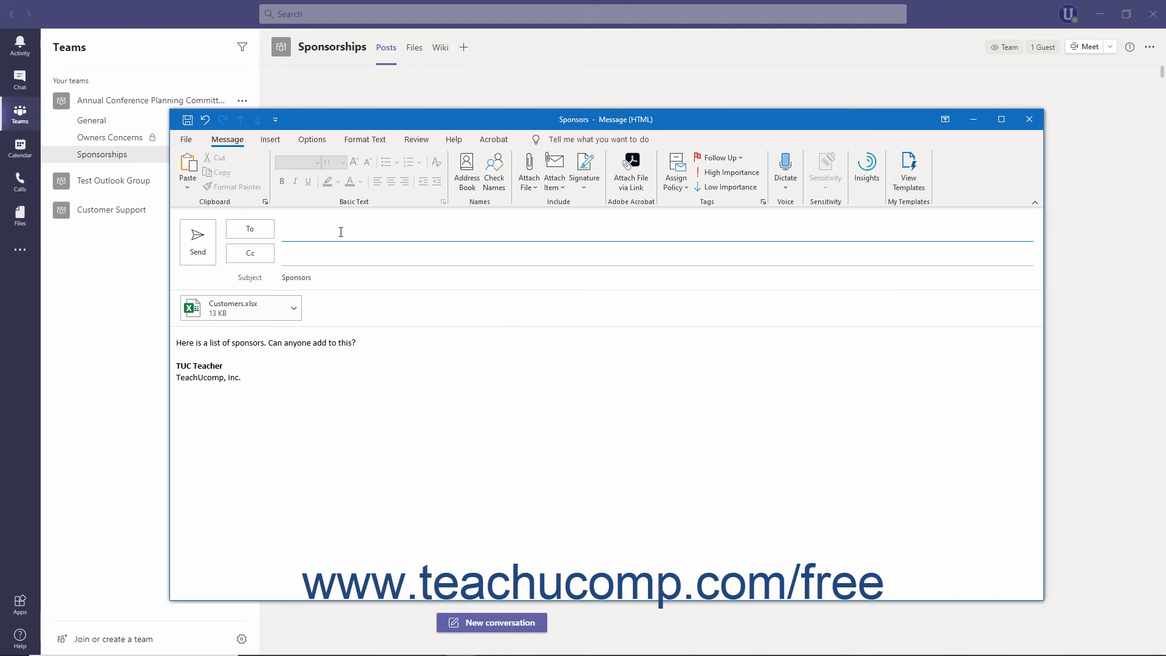
- Paste the channel address into the Sponsors message's To field and send it
right_click(340, 228)
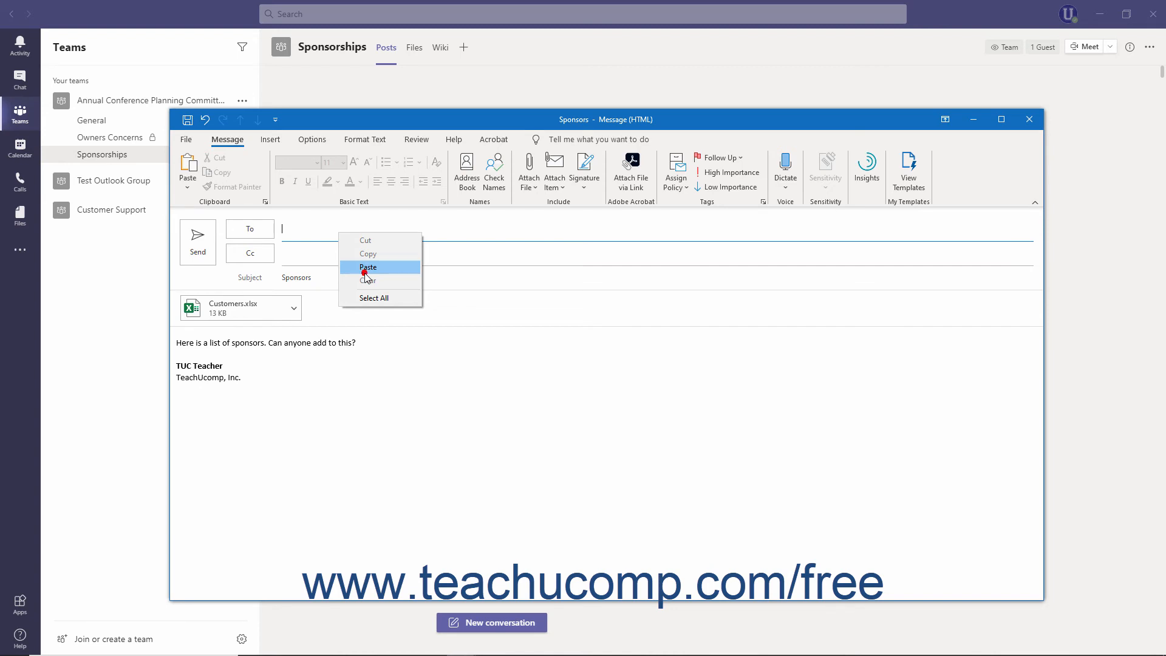
click(367, 268)
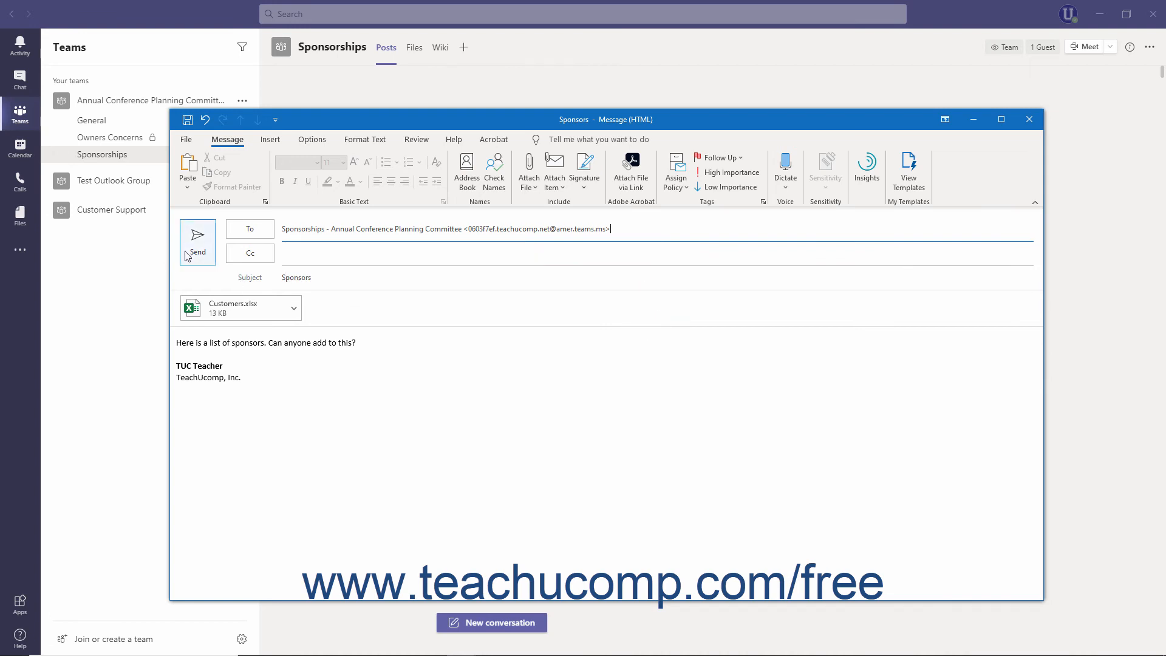
click(197, 242)
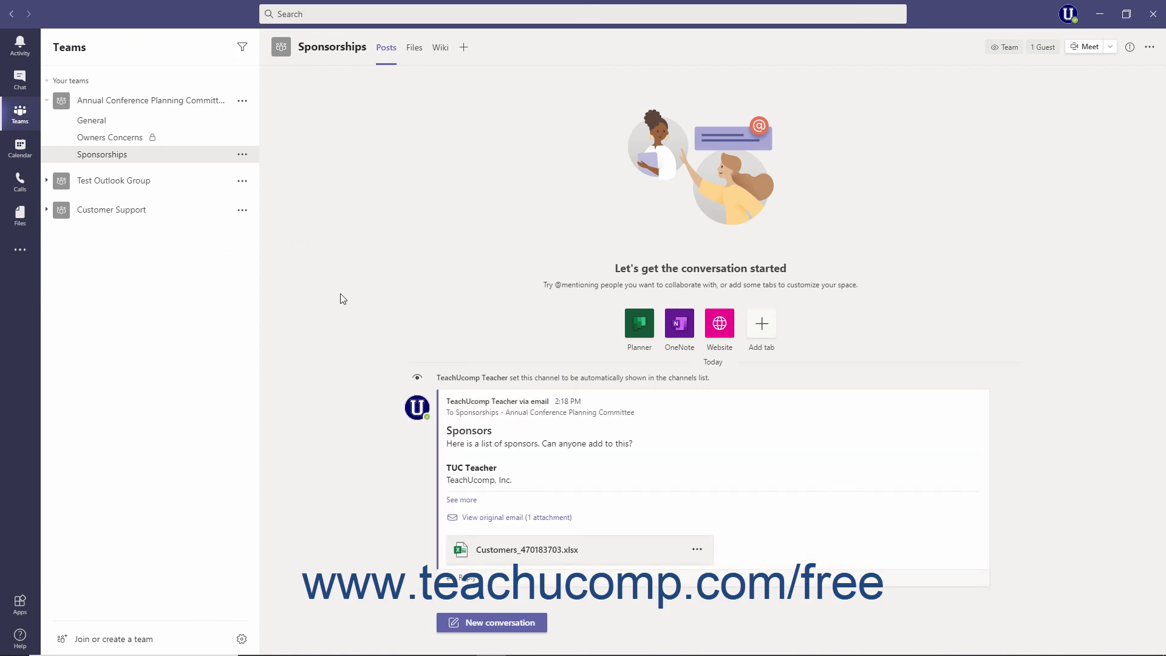
mouse_move(635, 516)
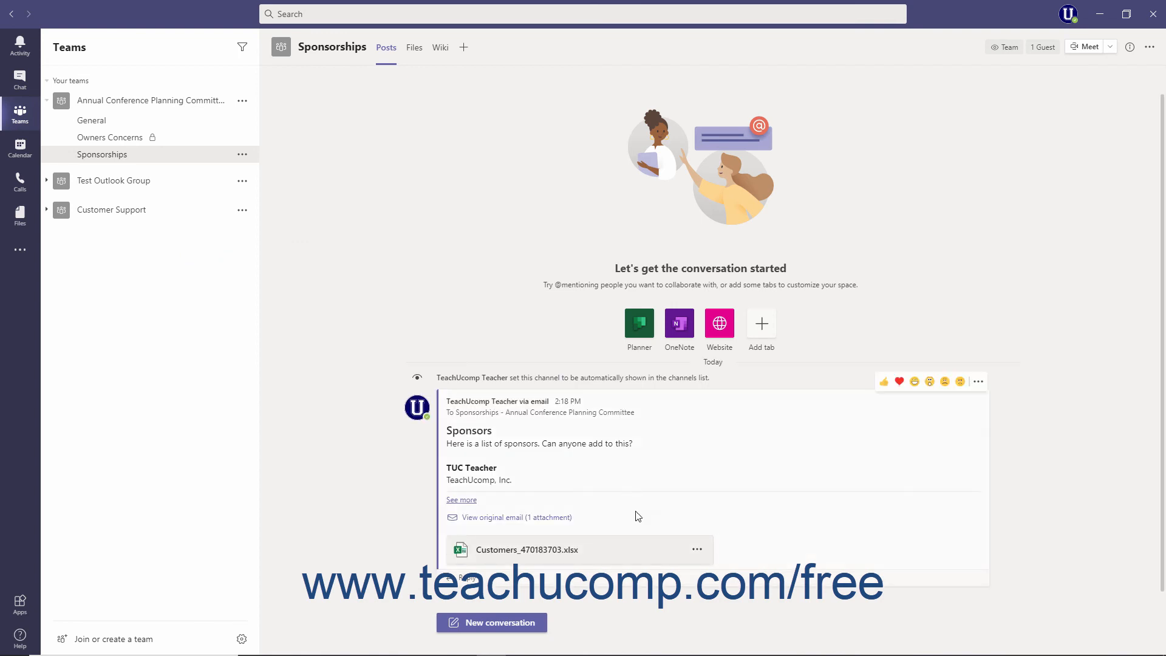
mouse_move(636, 530)
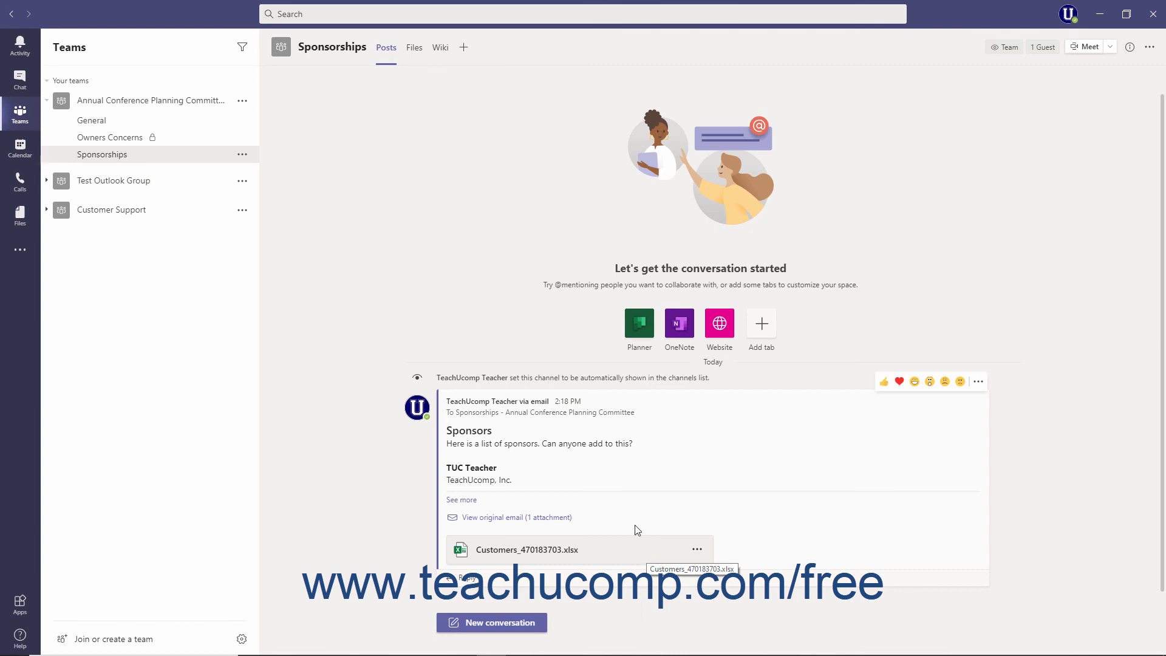